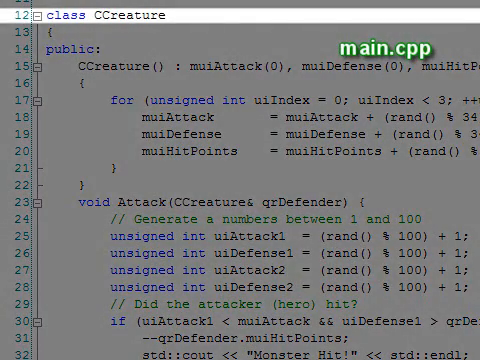
pyautogui.scroll(-3)
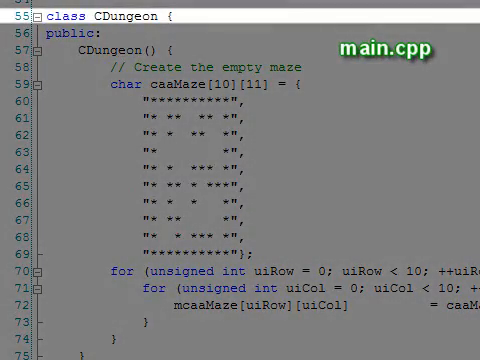
pyautogui.scroll(-3)
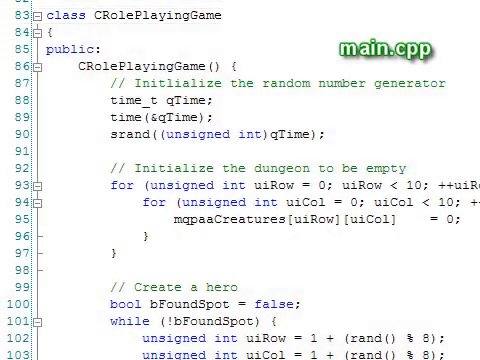
pyautogui.scroll(-3)
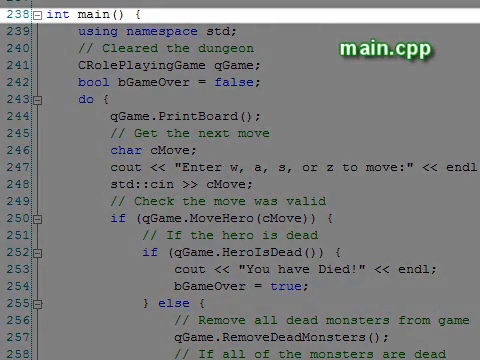
pyautogui.scroll(3)
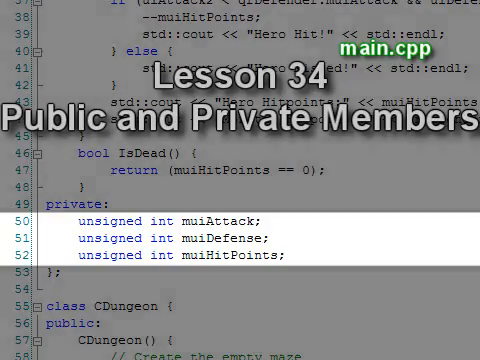
pyautogui.scroll(3)
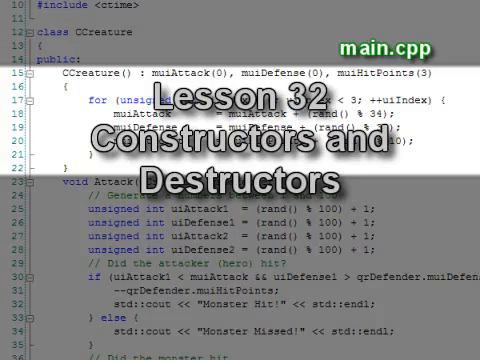
pyautogui.scroll(-3)
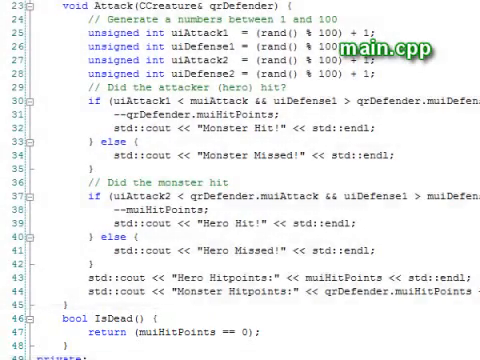
pyautogui.scroll(-3)
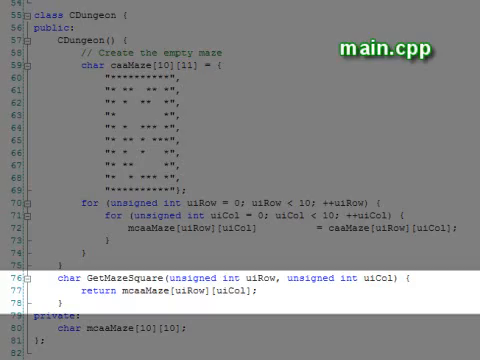
pyautogui.scroll(-3)
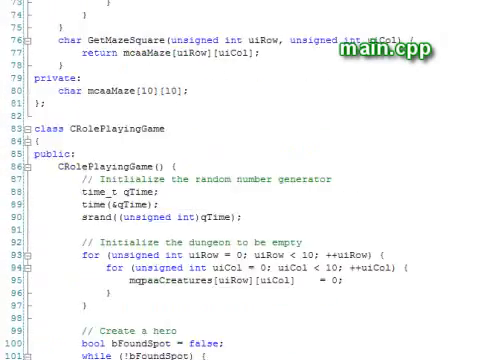
pyautogui.scroll(-3)
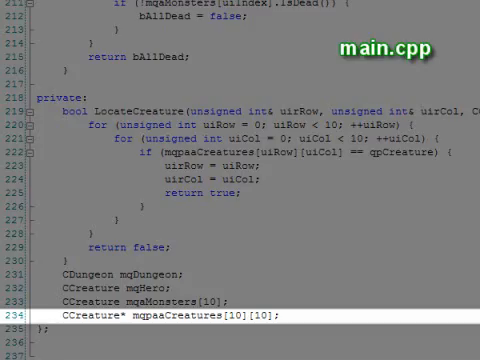
pyautogui.scroll(3)
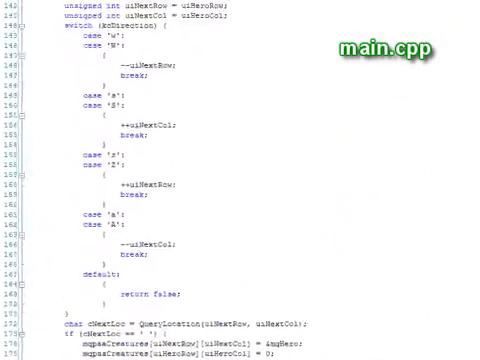
pyautogui.scroll(3)
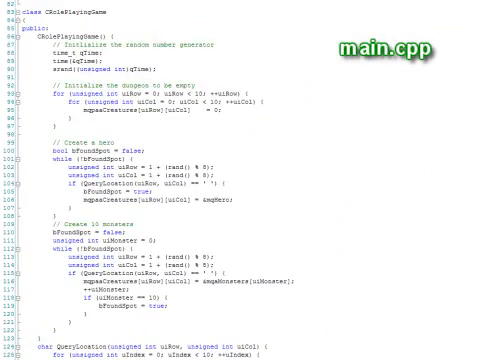
pyautogui.scroll(-3)
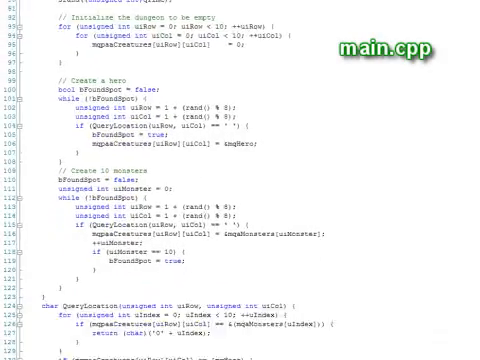
pyautogui.scroll(-3)
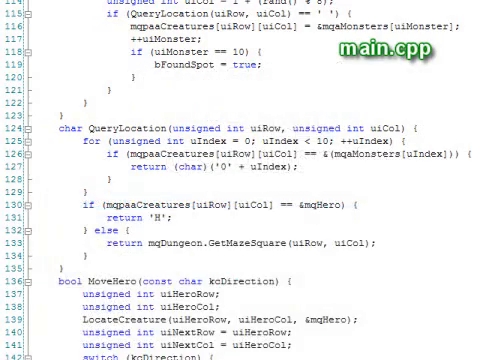
pyautogui.scroll(-3)
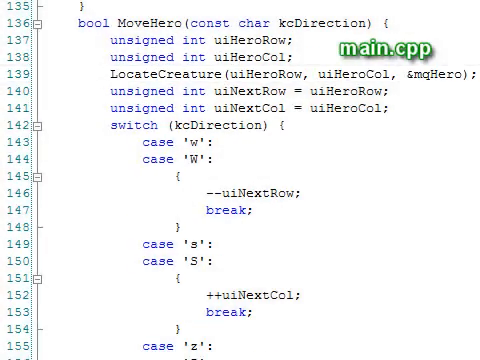
pyautogui.scroll(-3)
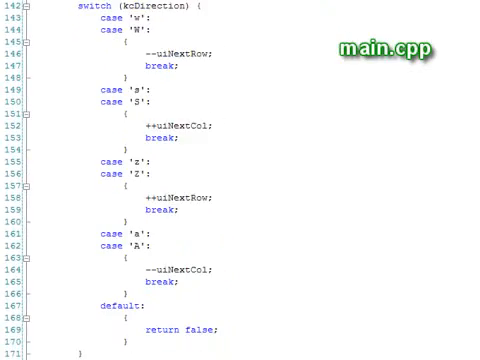
pyautogui.scroll(-3)
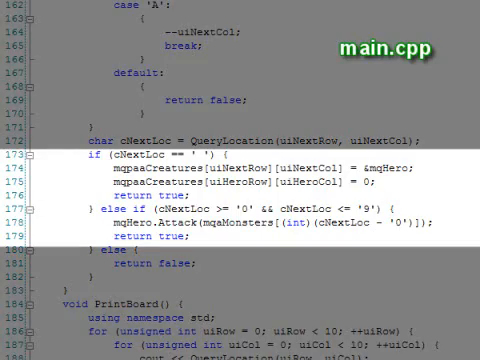
pyautogui.scroll(-3)
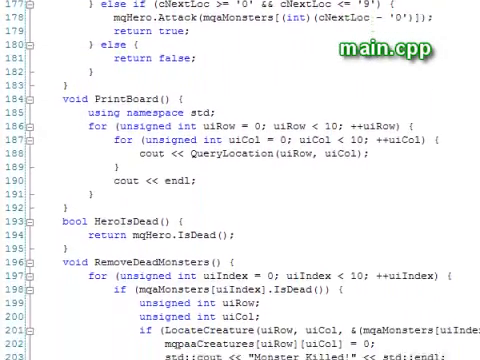
pyautogui.scroll(-3)
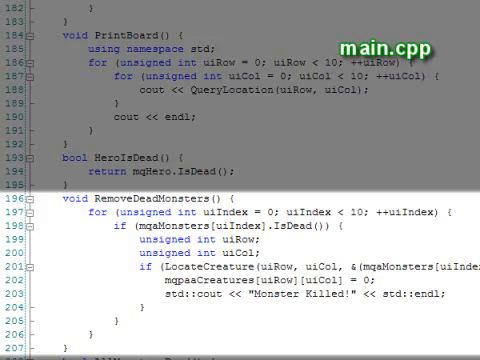
pyautogui.scroll(-3)
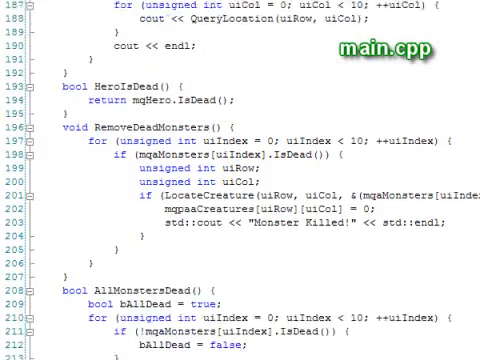
pyautogui.scroll(-3)
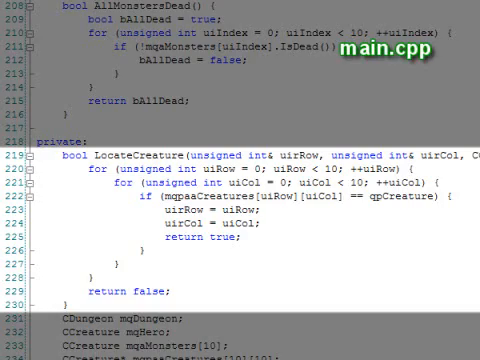
pyautogui.scroll(-3)
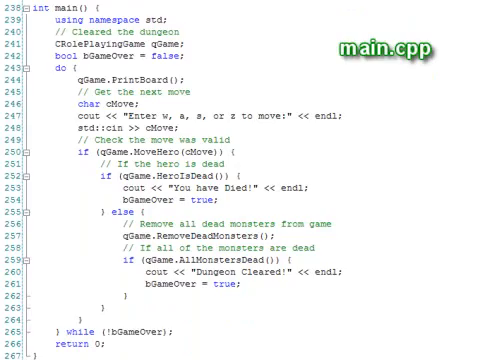